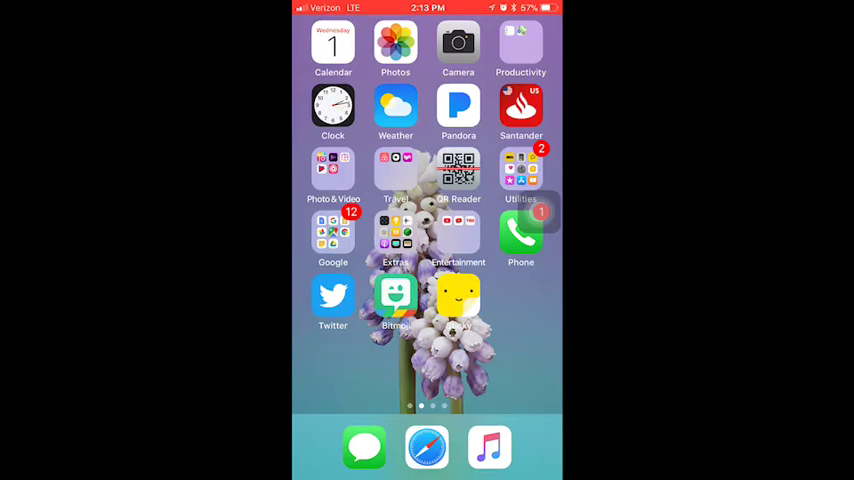
Step: View the note's Count up by 10s worksheet photo full screen
{"action": "left_click", "coordinate": [332, 236]}
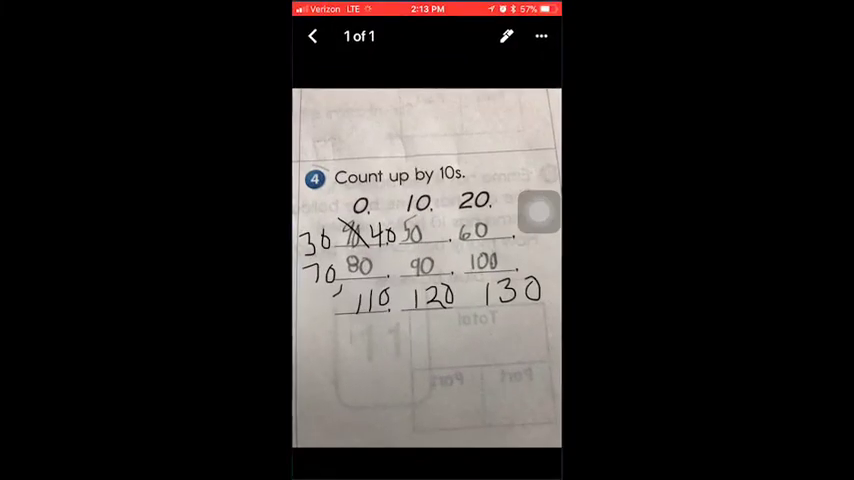
{"action": "scroll", "scroll_direction": "down", "scroll_amount": 3}
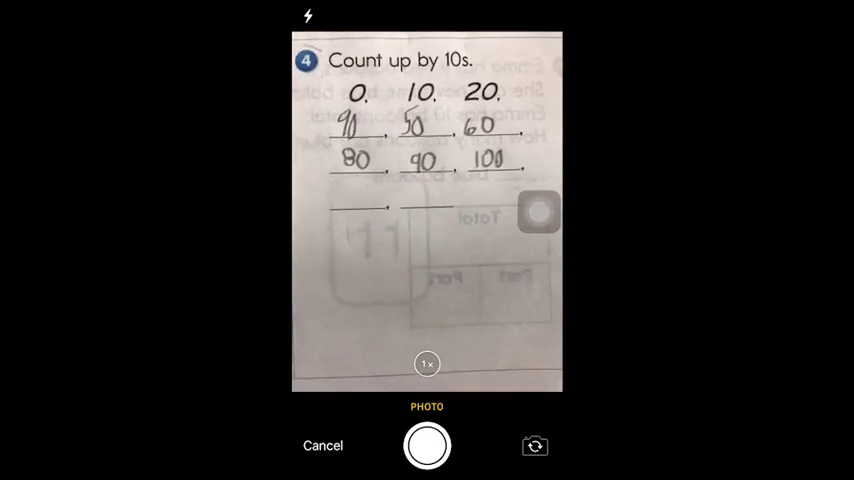
Step: Capture a fresh photo of the worksheet and accept it for the note
{"action": "left_click", "coordinate": [428, 446]}
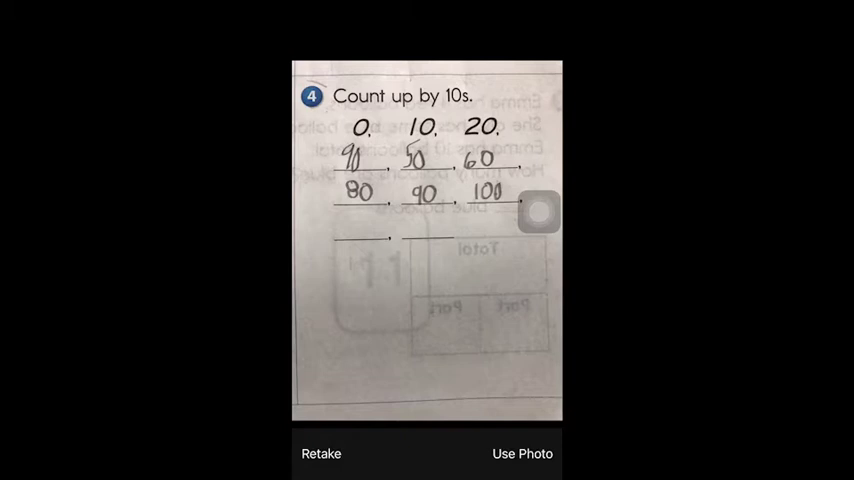
{"action": "left_click", "coordinate": [522, 454]}
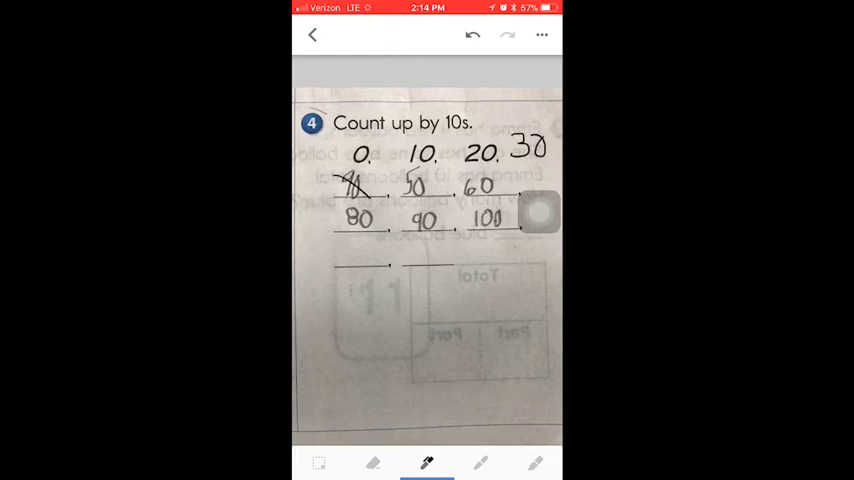
Step: Handwrite 30 after 20, then corrected numbers 40, 70, 110 on the lower rows
{"action": "left_click_drag", "start_coordinate": [364, 180], "coordinate": [390, 184]}
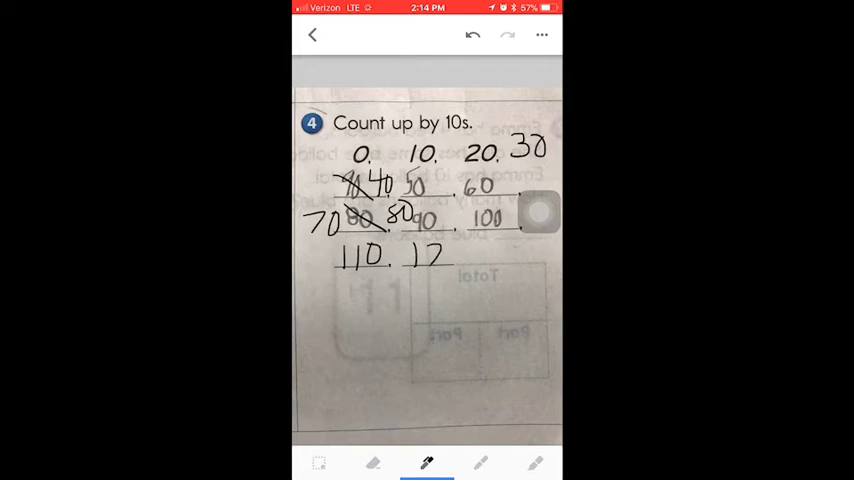
{"action": "left_click_drag", "start_coordinate": [440, 256], "coordinate": [456, 256]}
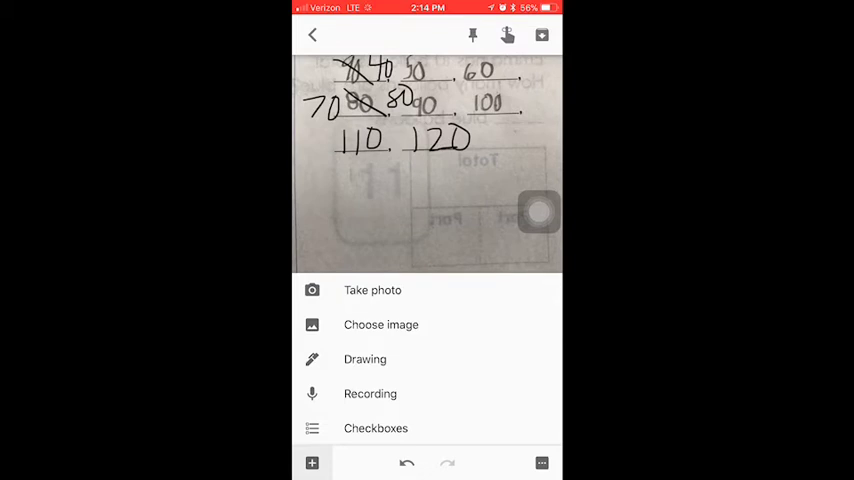
Step: Record a voice explanation of counting by tens, retrying after 'Didn't get that'
{"action": "left_click", "coordinate": [368, 392]}
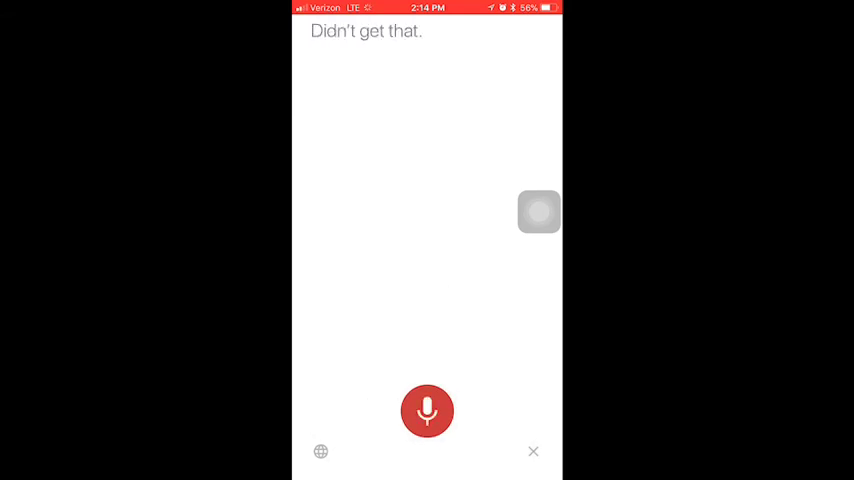
{"action": "left_click", "coordinate": [426, 408]}
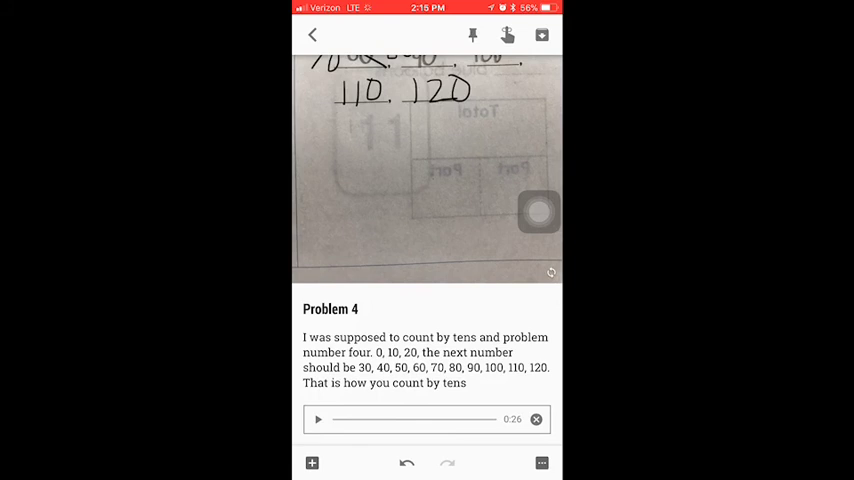
{"action": "left_click", "coordinate": [318, 420]}
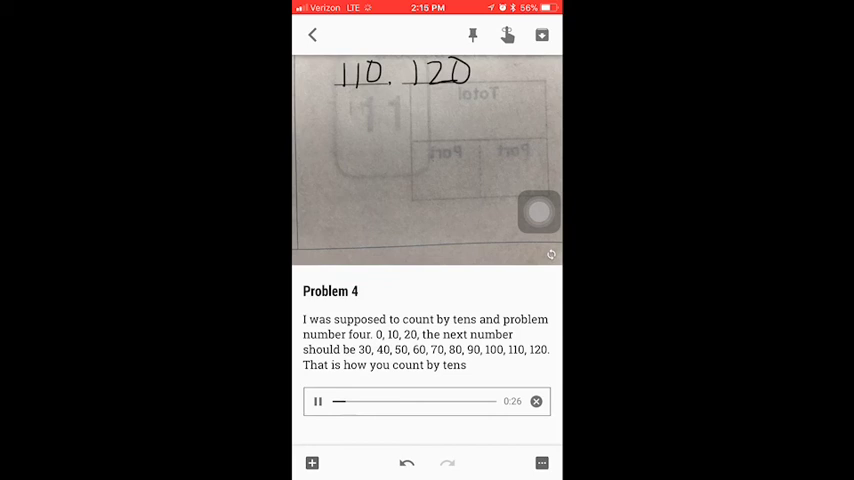
{"action": "left_click", "coordinate": [320, 400]}
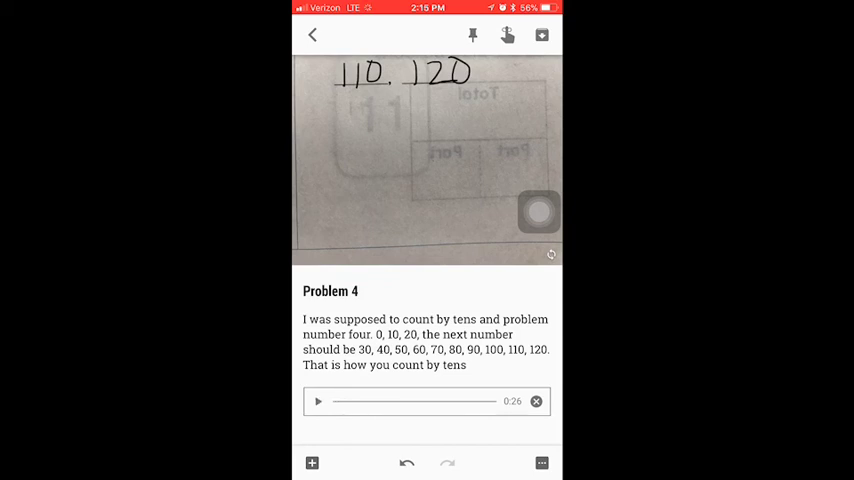